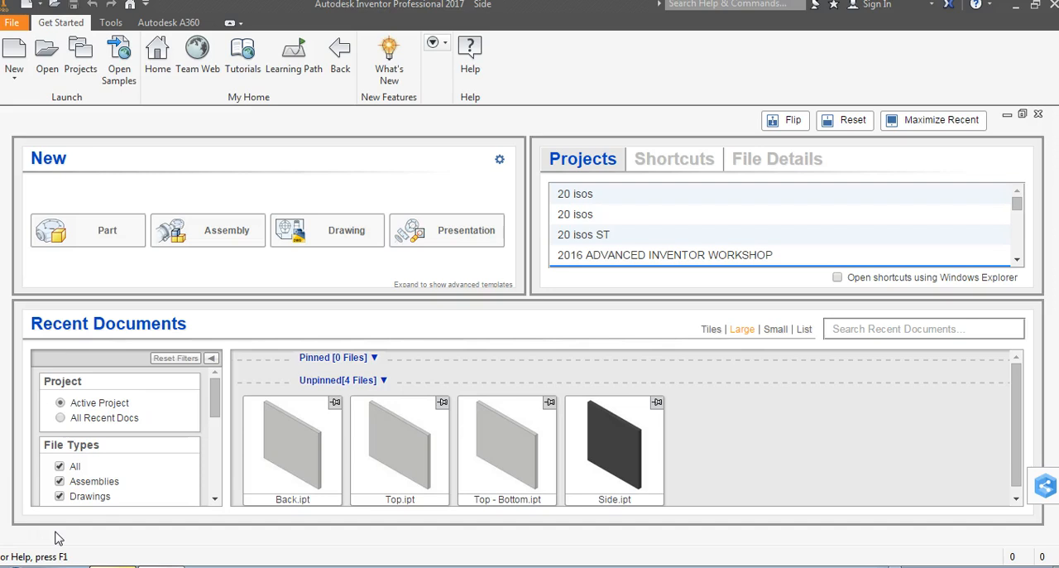
pyautogui.moveTo(81, 58)
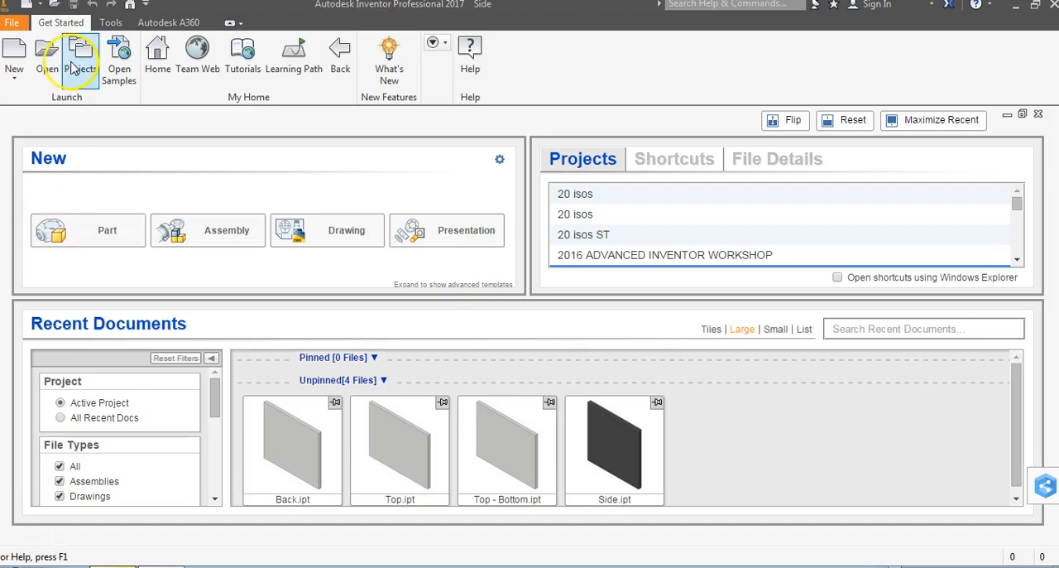
# Keep the active project and create Part7 from the English Standard (in).ipt template
pyautogui.click(80, 58)
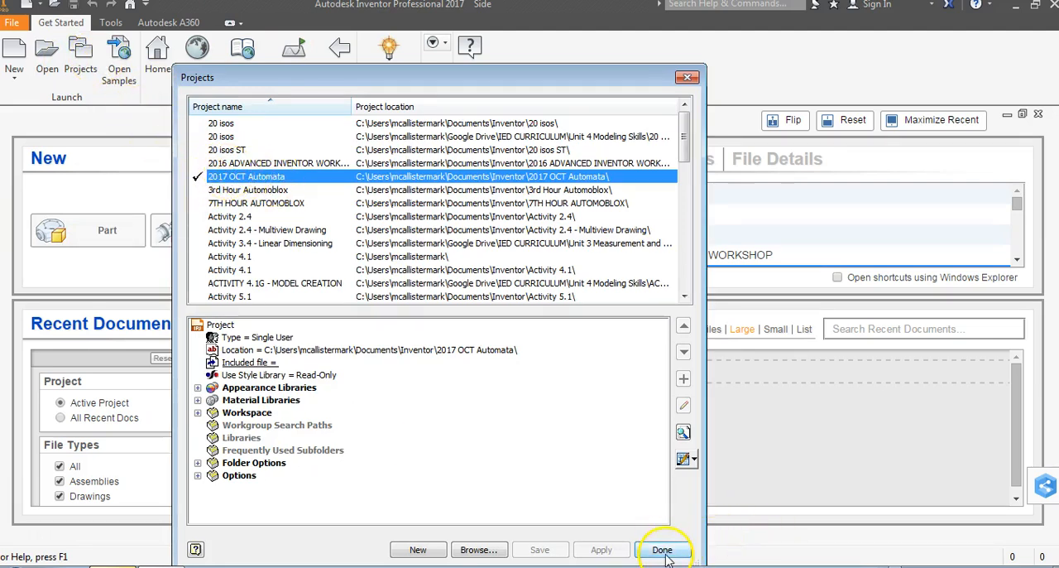
pyautogui.click(662, 550)
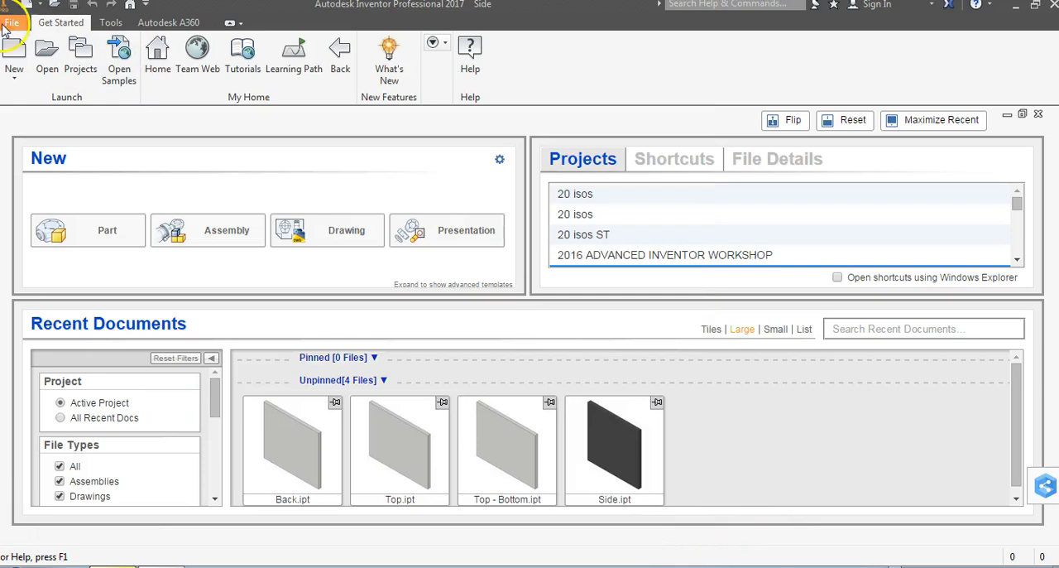
pyautogui.click(13, 49)
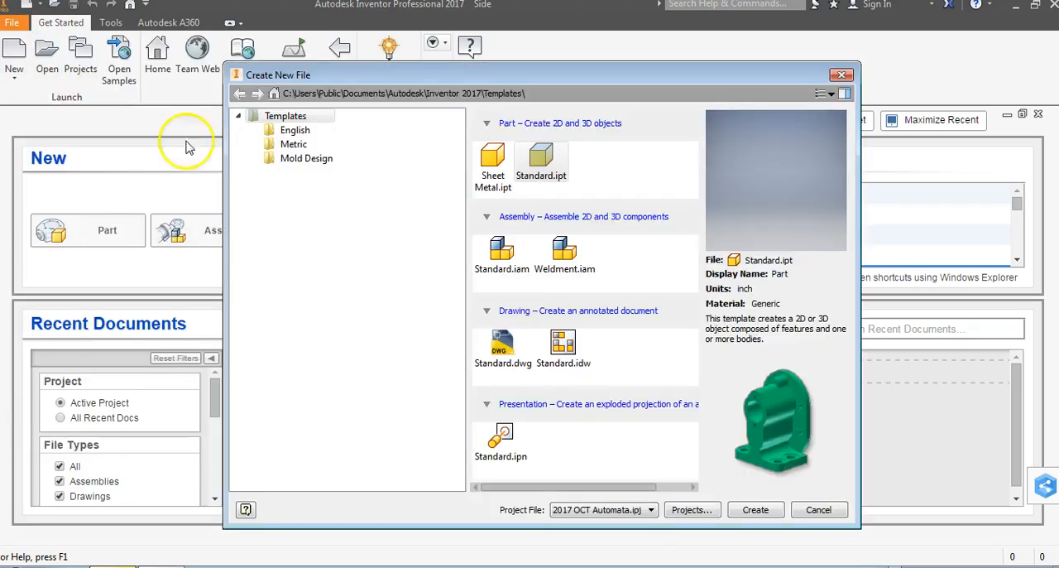
pyautogui.click(294, 130)
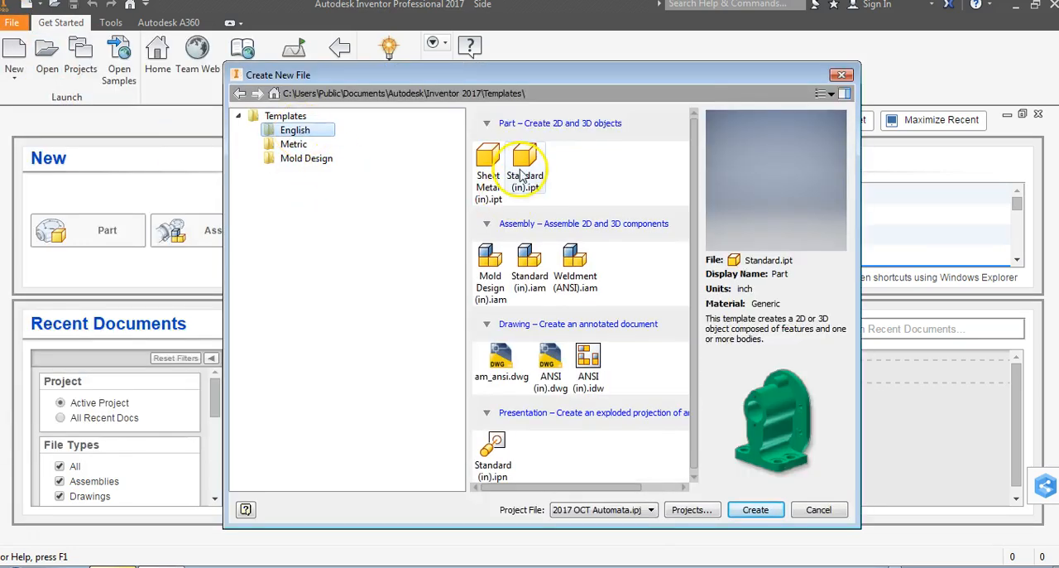
pyautogui.click(525, 161)
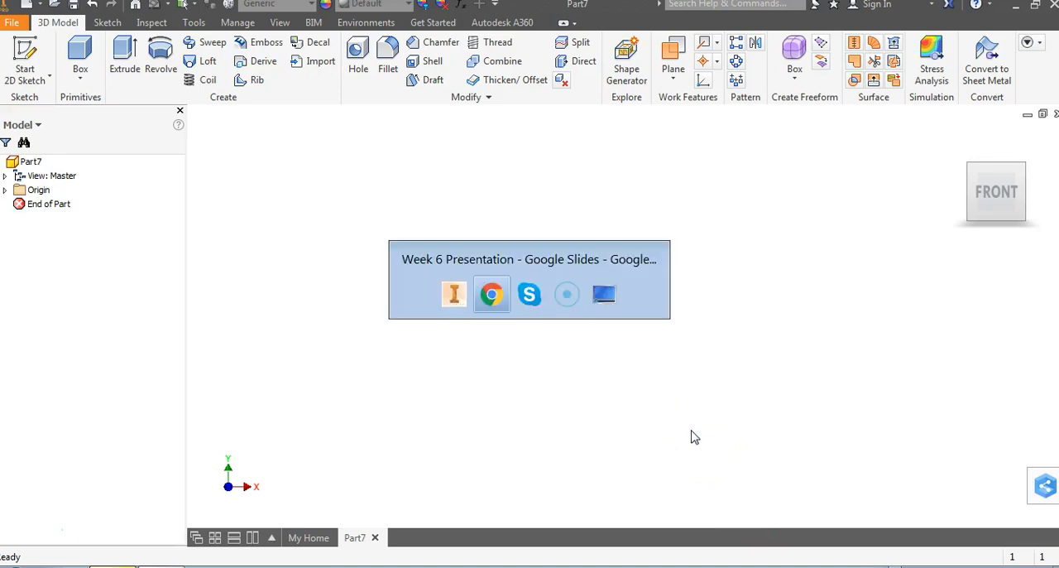
pyautogui.click(491, 294)
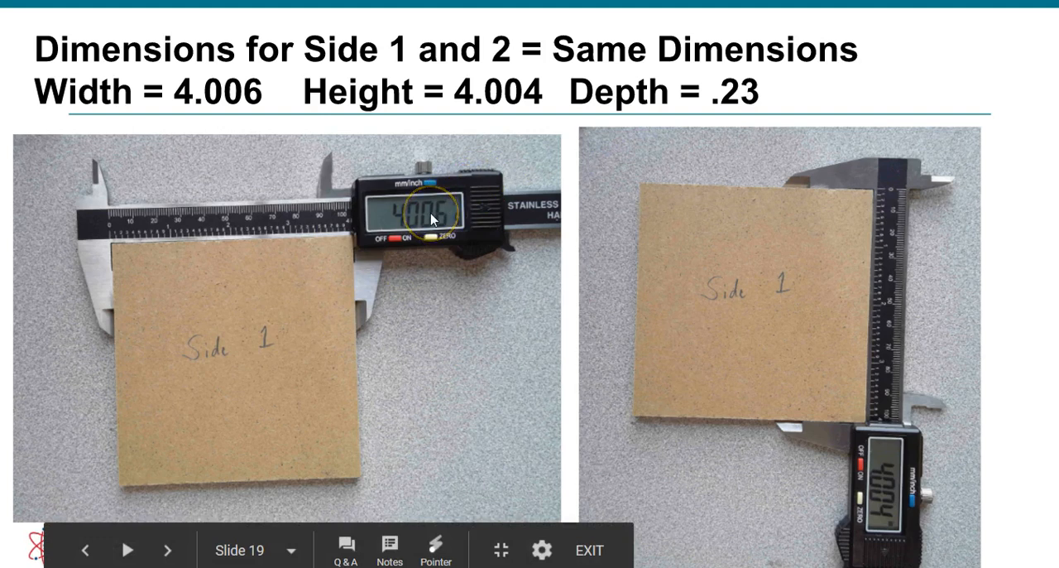
pyautogui.moveTo(914, 505)
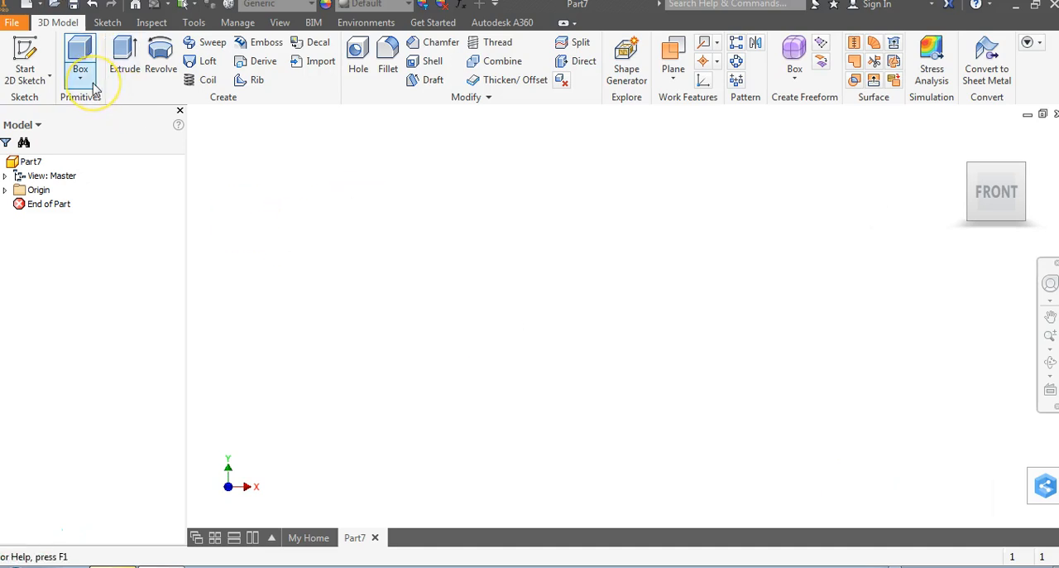
pyautogui.click(80, 83)
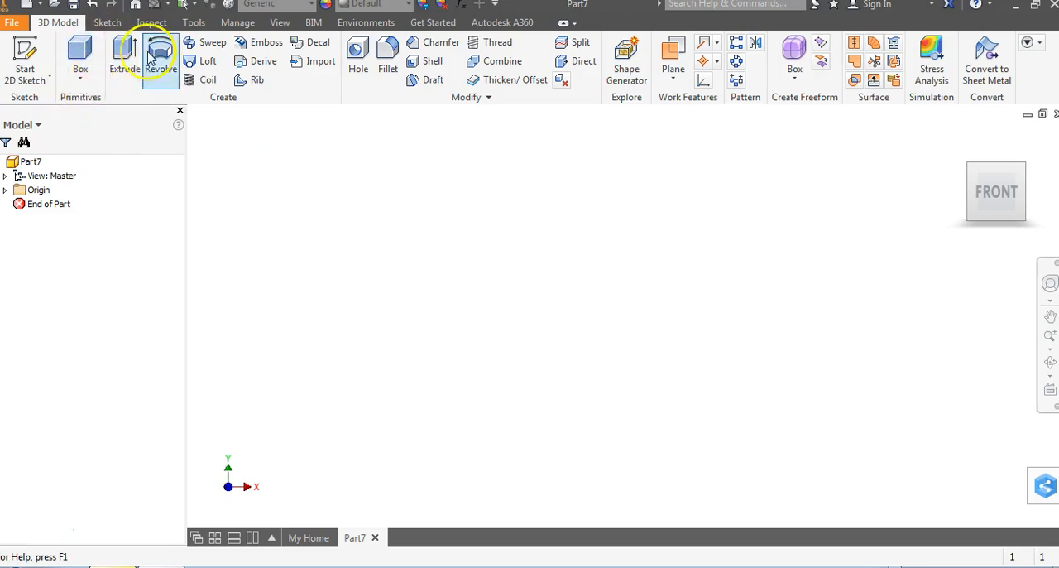
pyautogui.moveTo(123, 53)
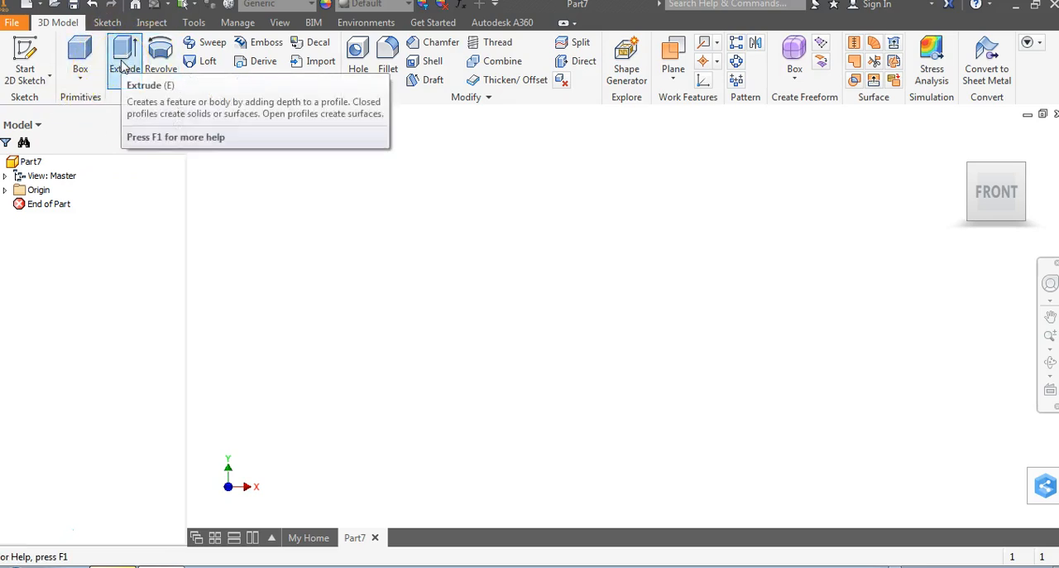
pyautogui.rightClick(123, 50)
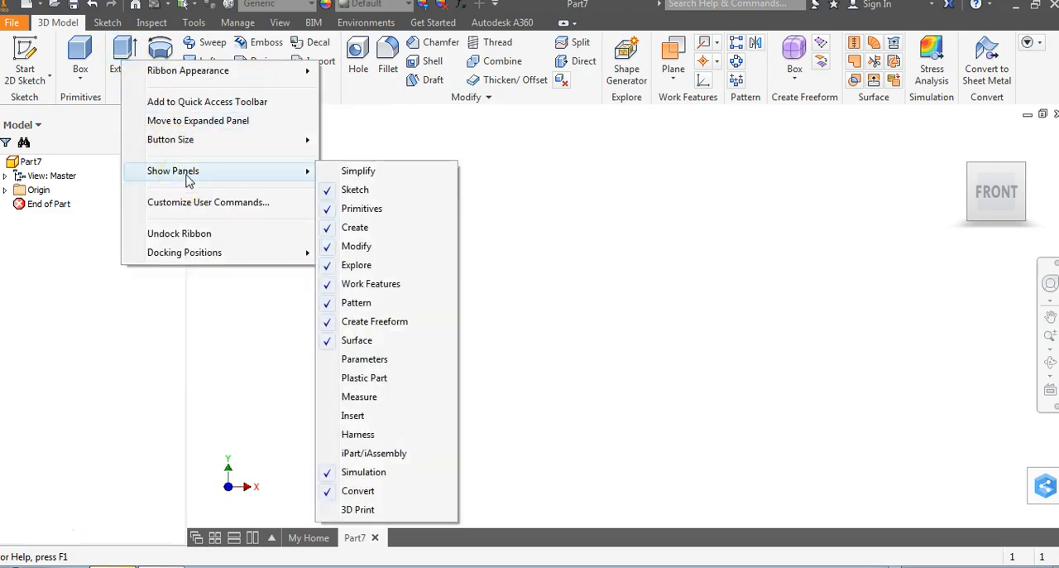
pyautogui.moveTo(362, 208)
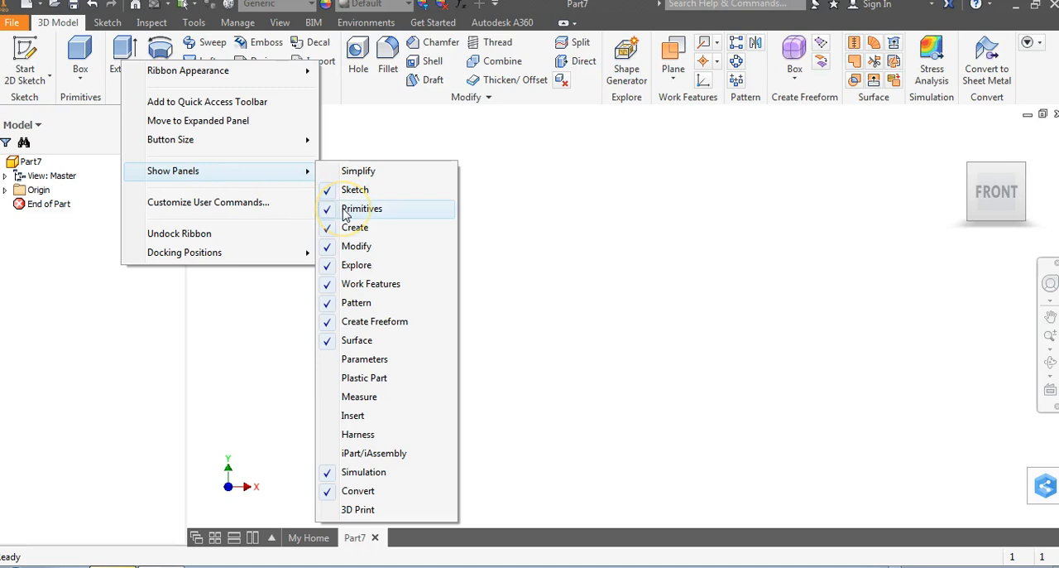
pyautogui.click(361, 209)
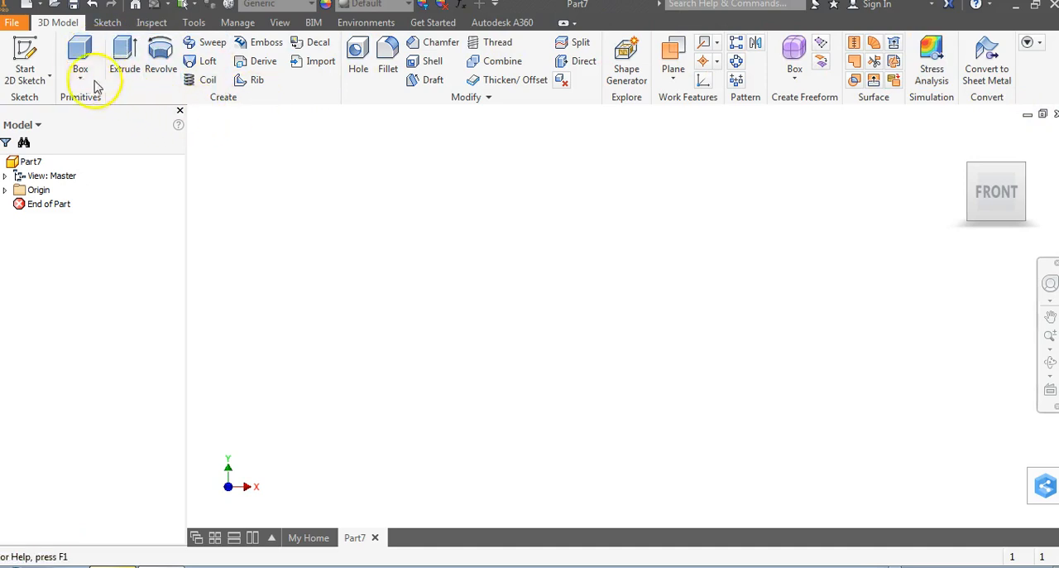
# Place a Box primitive on the front XY plane at the origin, with width 4 and height 4
pyautogui.click(81, 80)
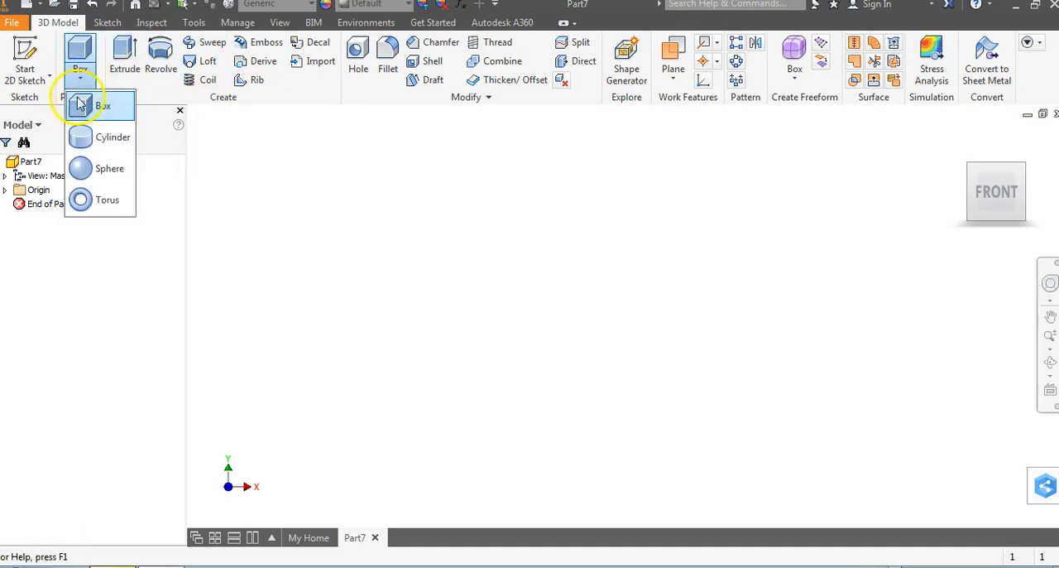
pyautogui.click(79, 105)
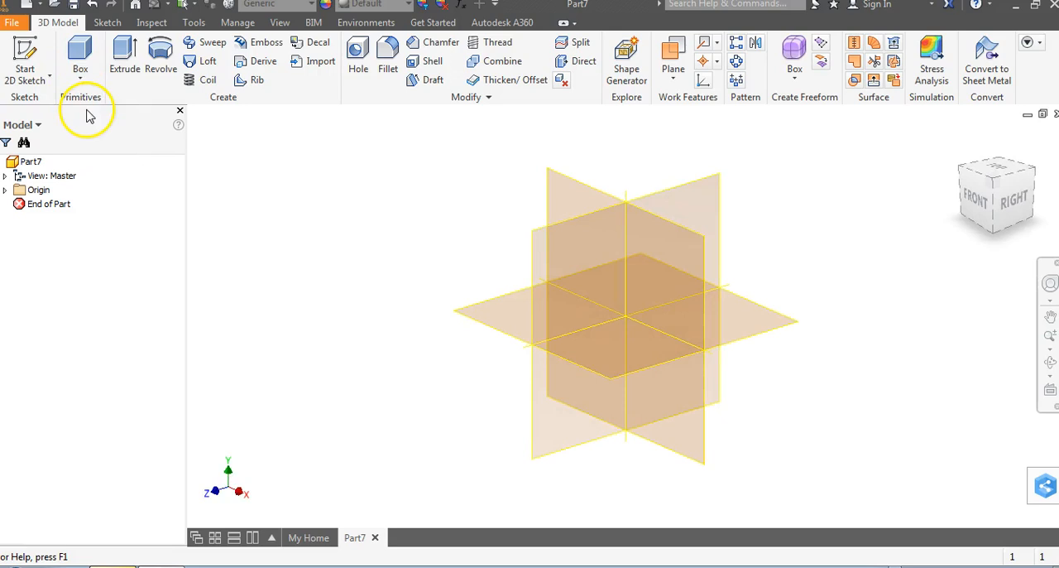
pyautogui.click(974, 199)
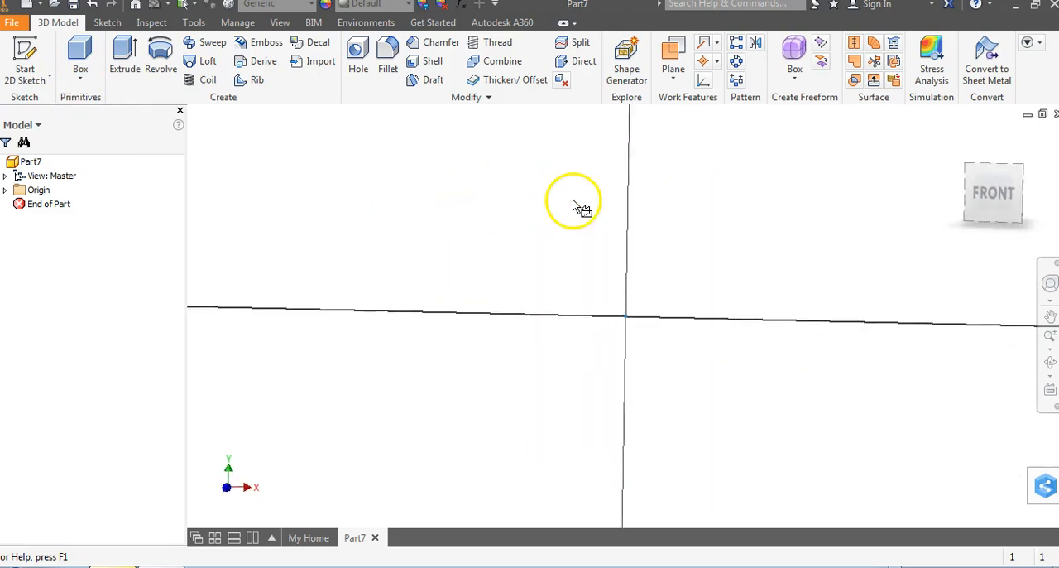
pyautogui.click(357, 54)
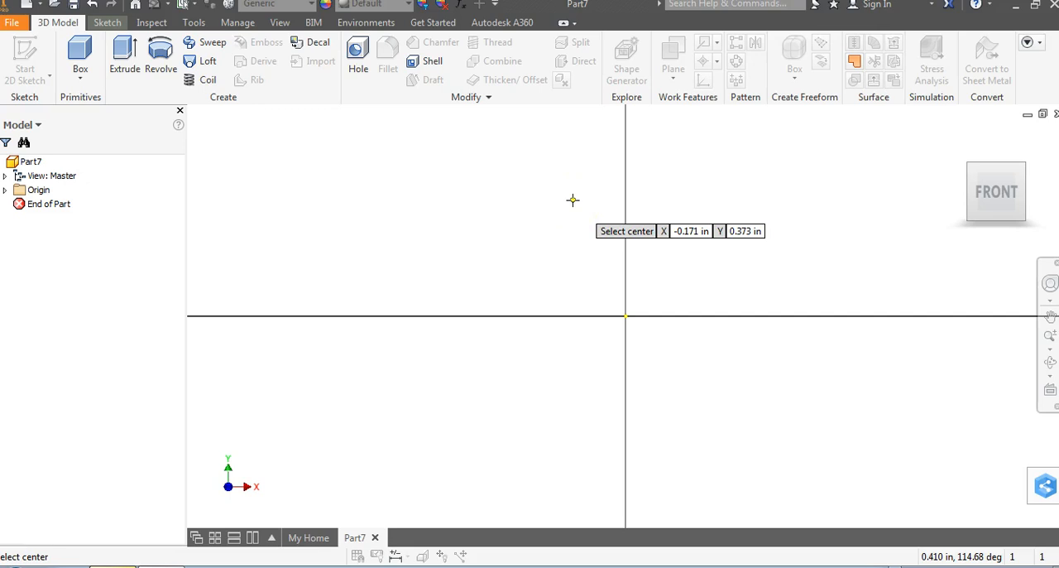
pyautogui.click(625, 317)
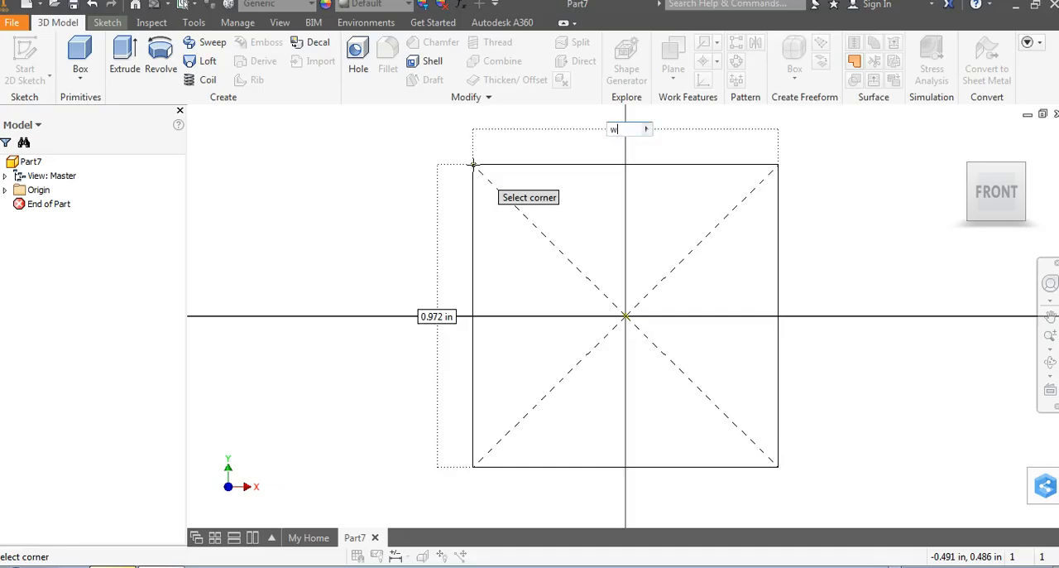
pyautogui.write('idth')
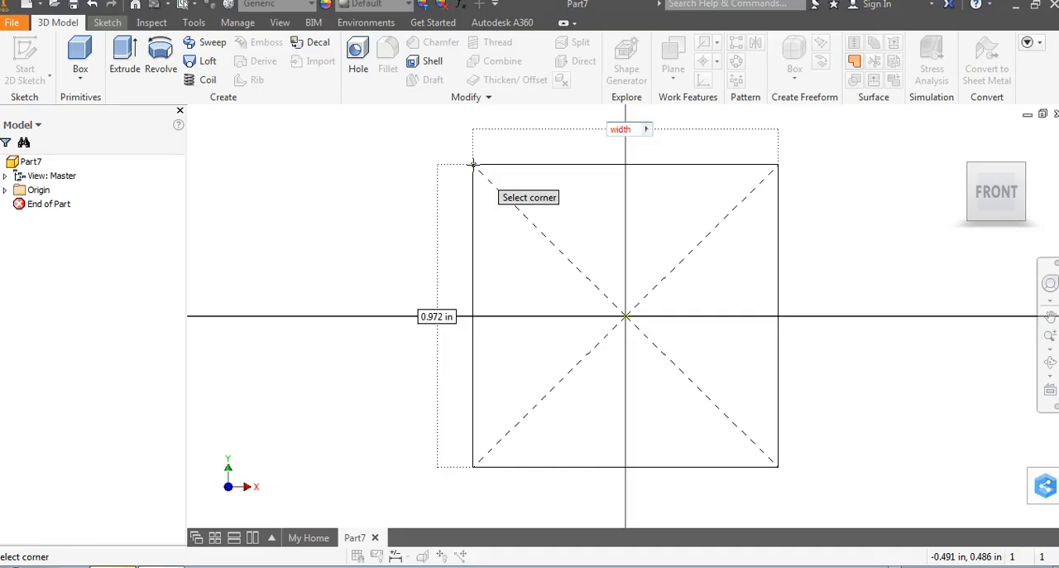
pyautogui.write('4.000 in')
pyautogui.click(437, 317)
pyautogui.write('eight =')
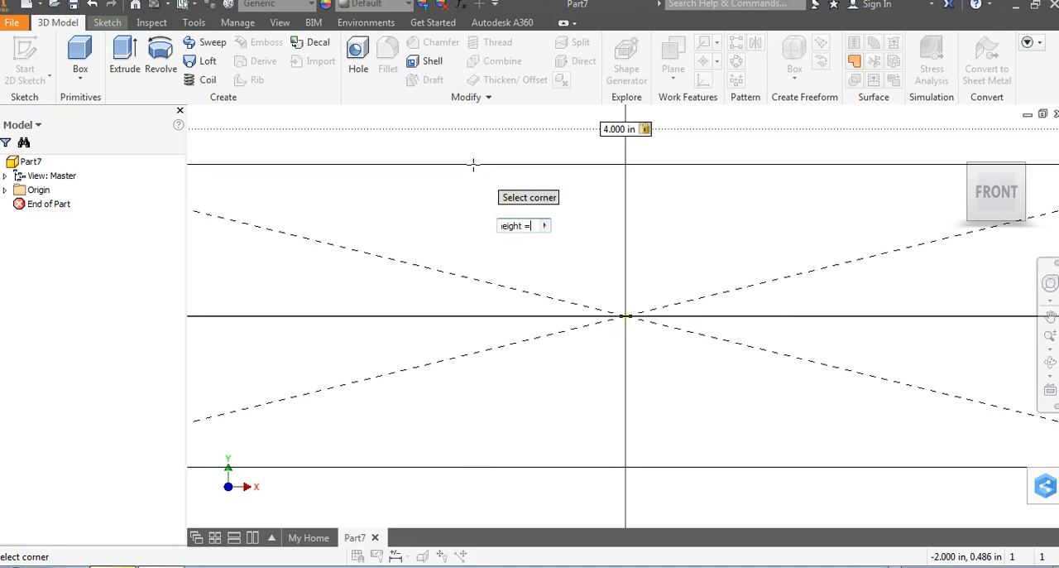
pyautogui.write('4')
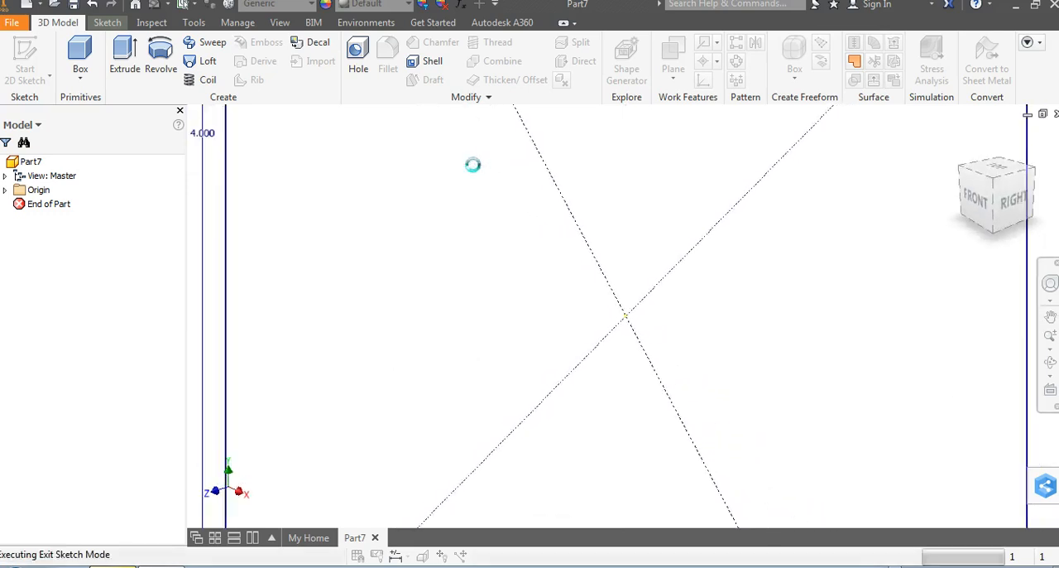
# Extrude the box profile 0.23 in, entering the distance as depth = .23
pyautogui.click(124, 58)
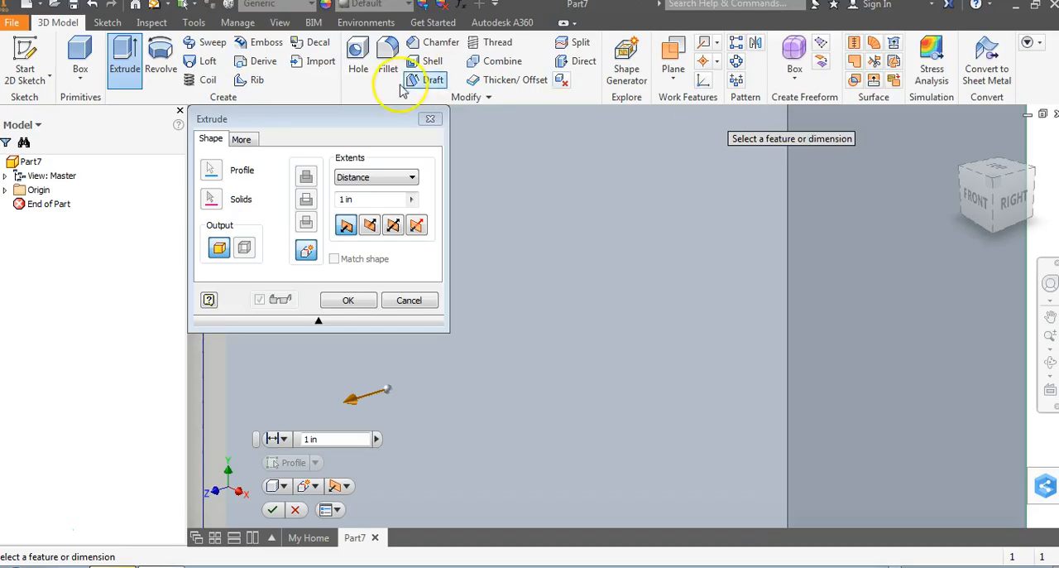
pyautogui.moveTo(230, 173)
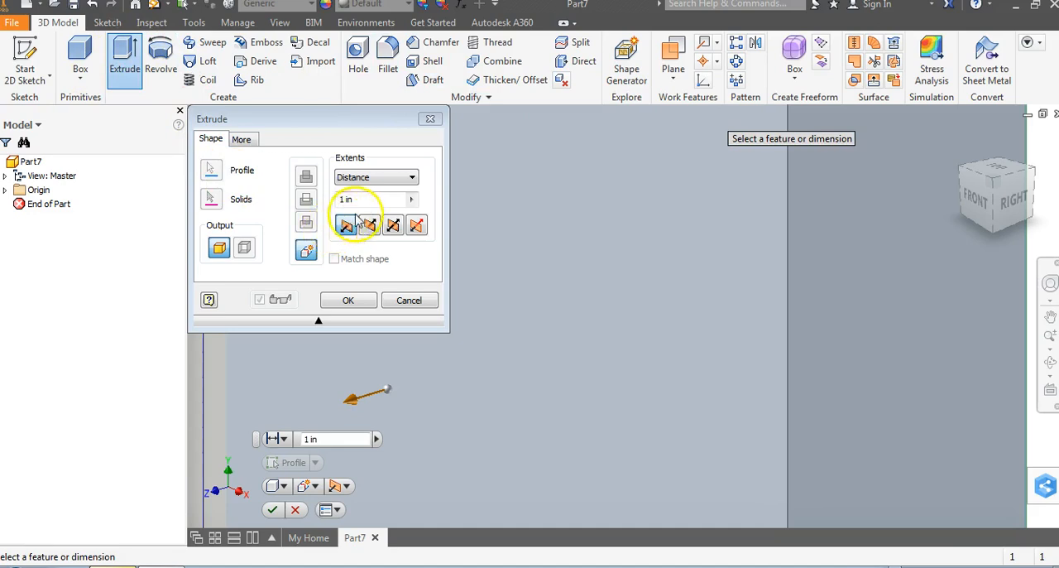
pyautogui.tripleClick(373, 198)
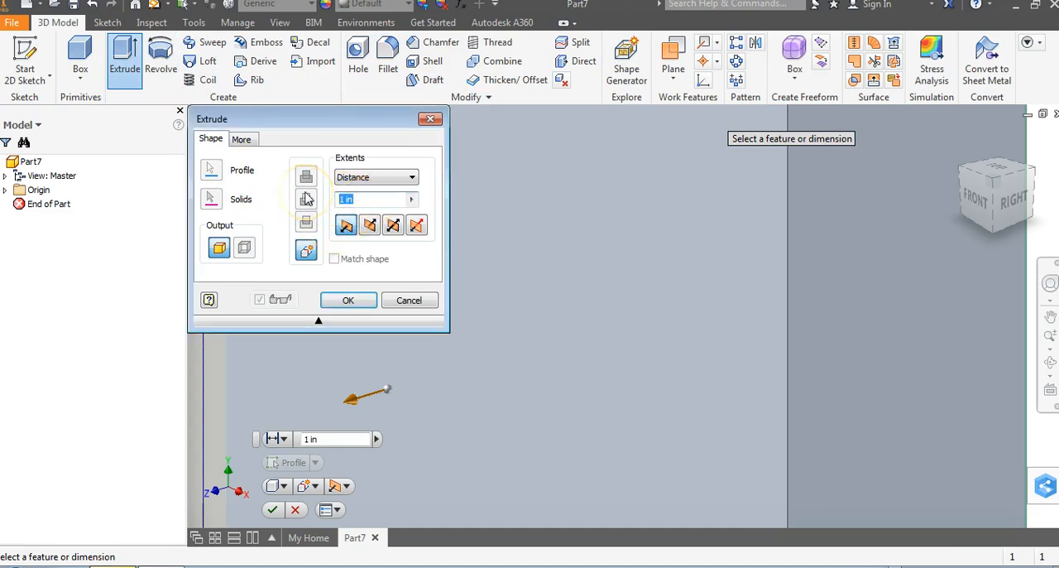
pyautogui.write('depth =')
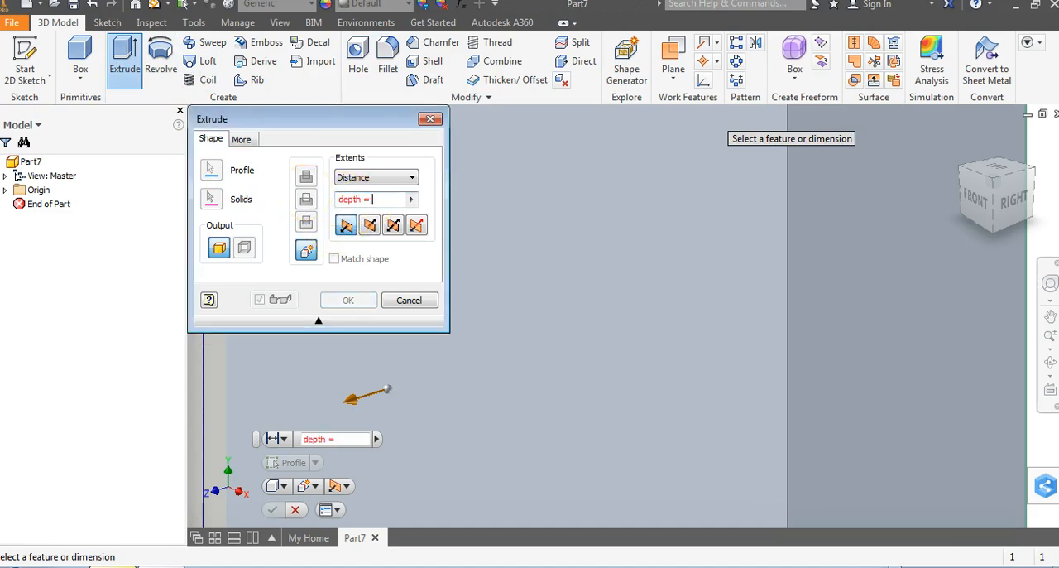
pyautogui.write('.23')
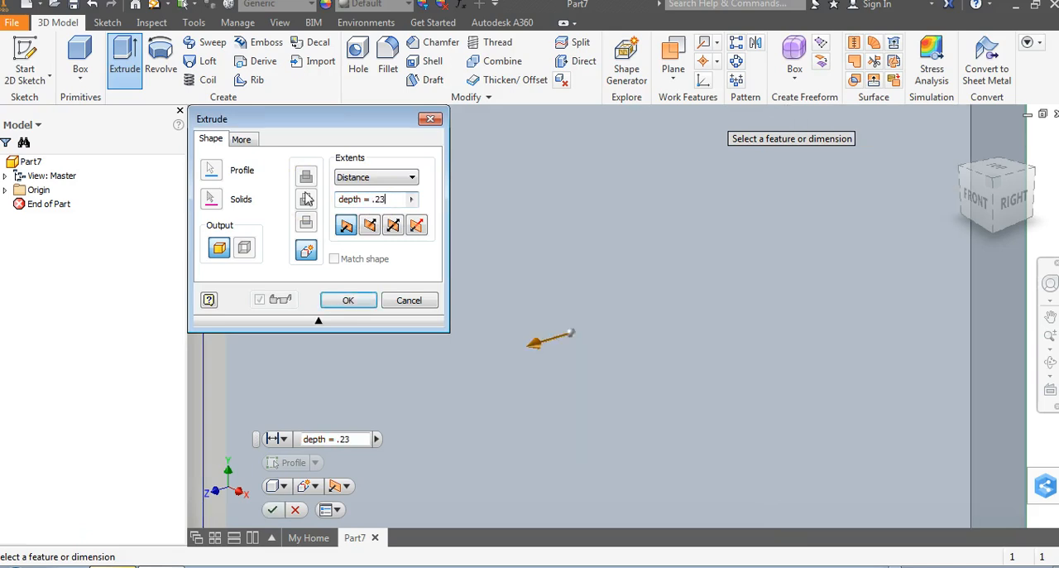
pyautogui.click(347, 299)
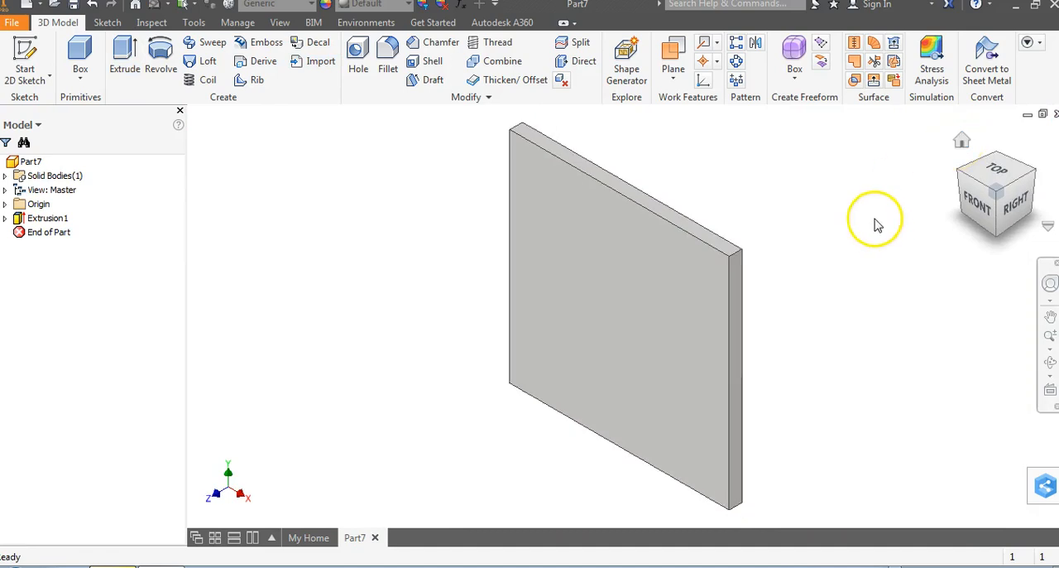
pyautogui.moveTo(871, 219)
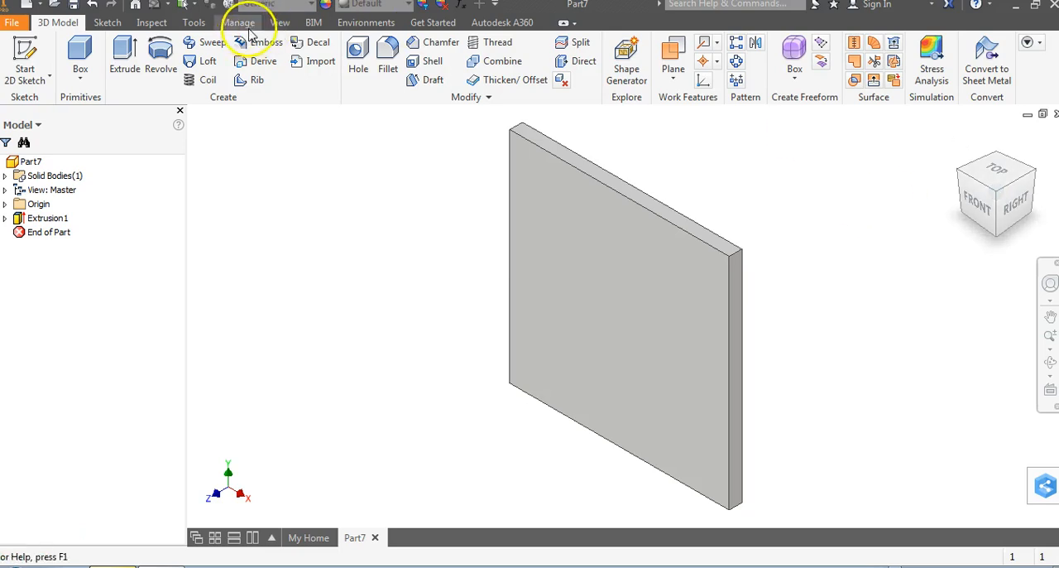
pyautogui.click(155, 61)
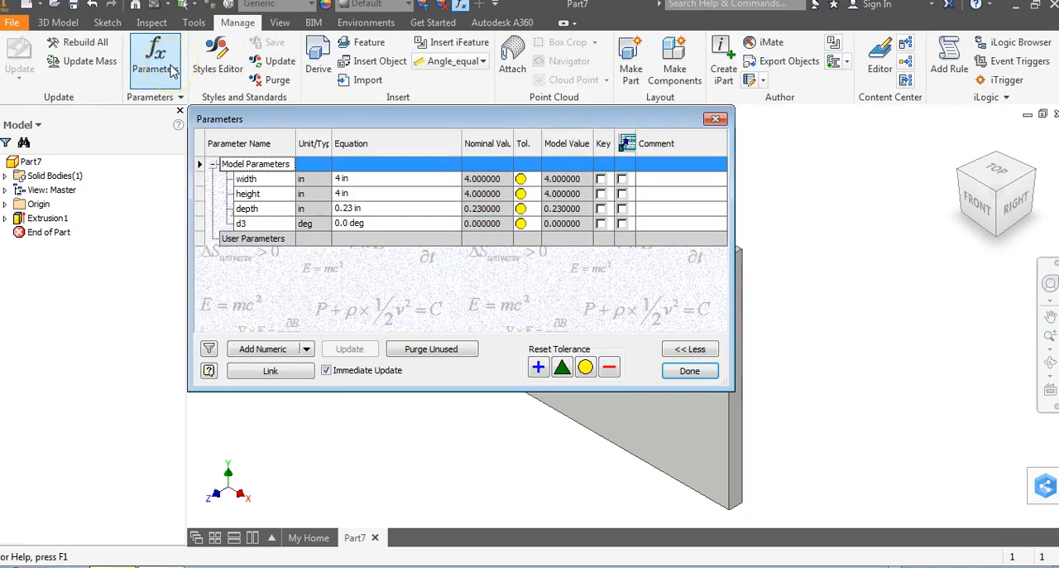
pyautogui.click(246, 179)
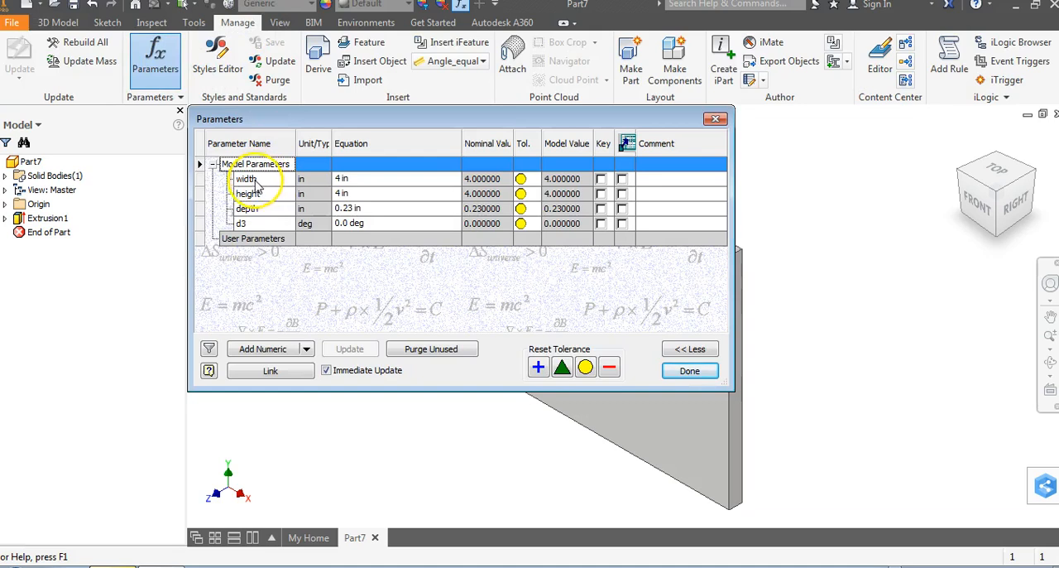
pyautogui.moveTo(347, 129)
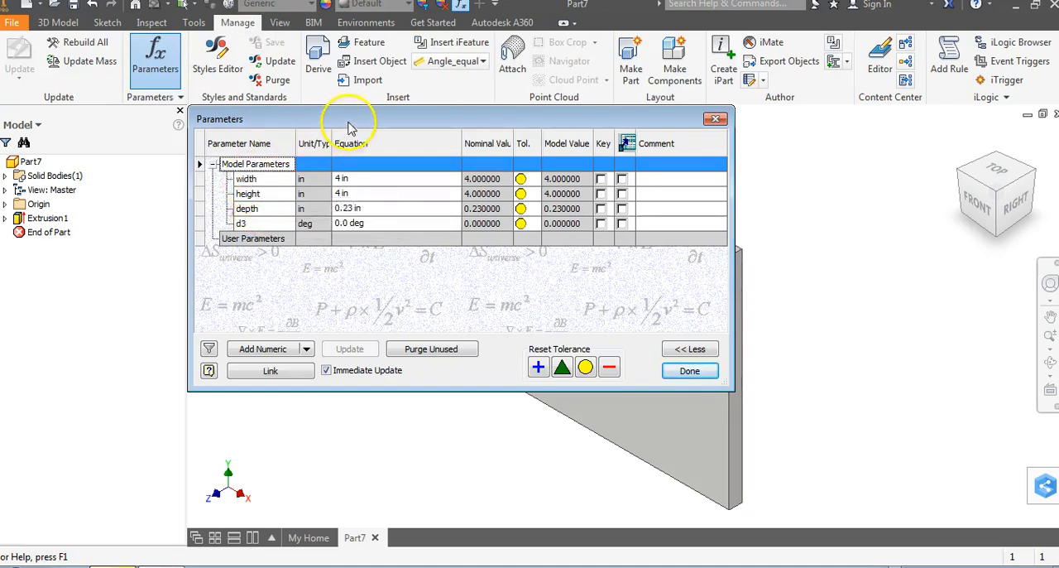
pyautogui.moveTo(365, 110)
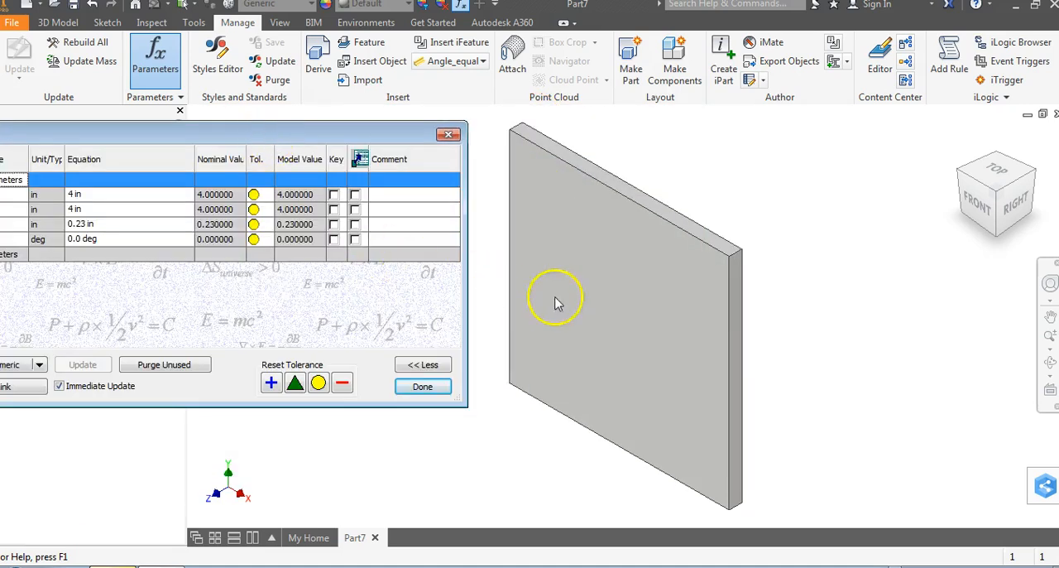
pyautogui.moveTo(513, 240)
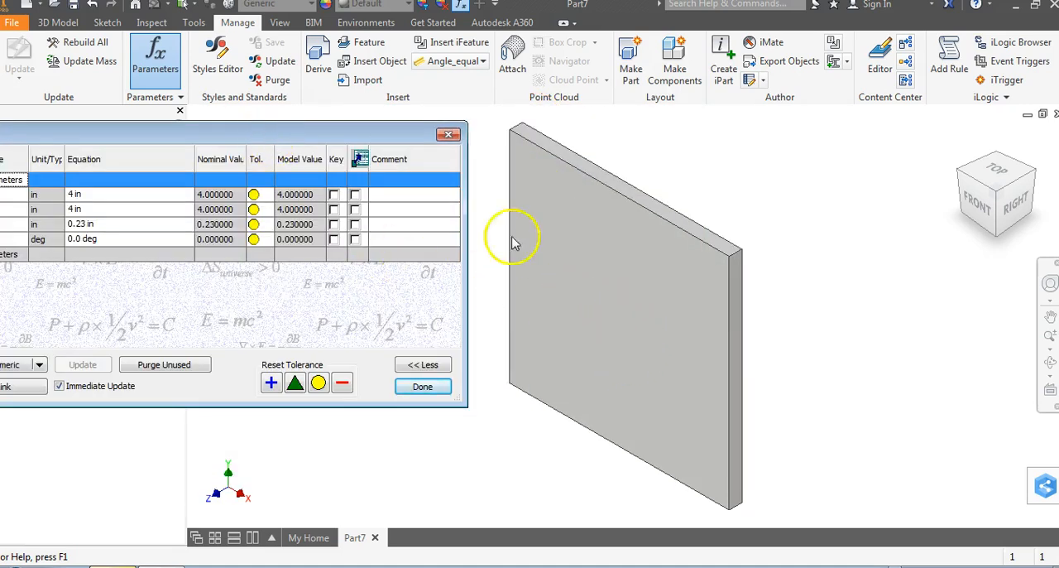
pyautogui.moveTo(575, 309)
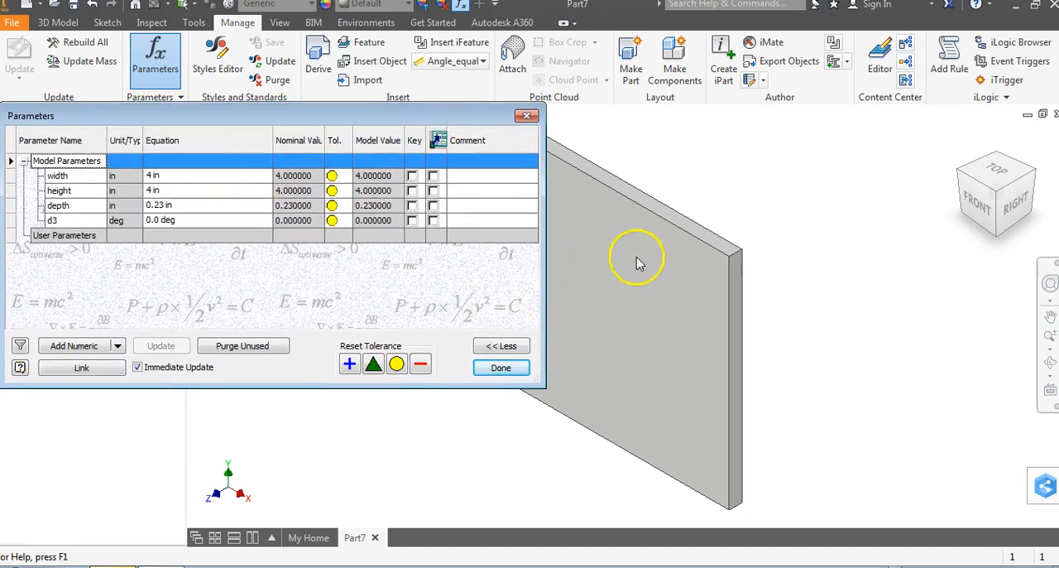
pyautogui.moveTo(608, 306)
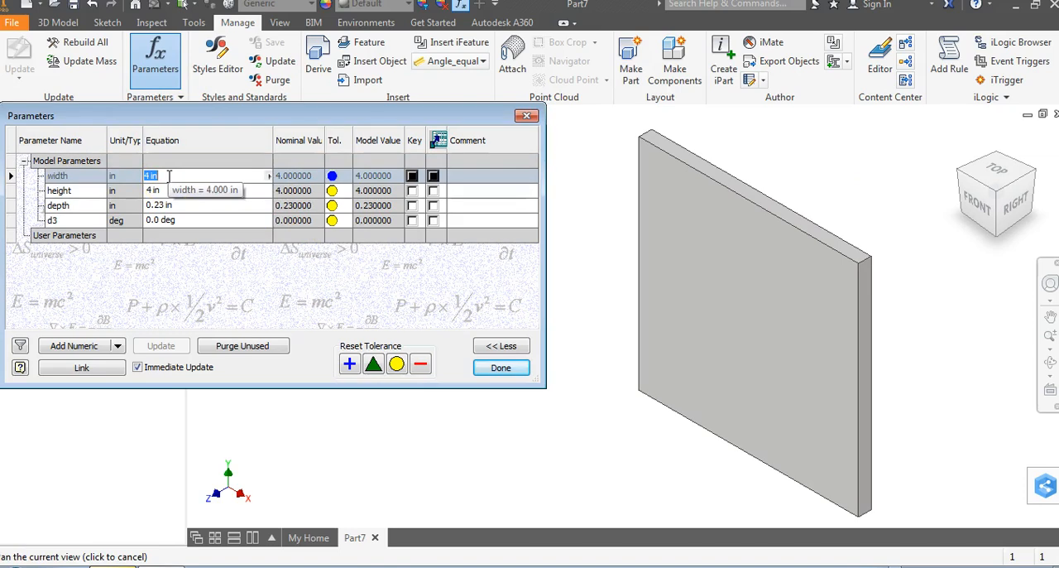
pyautogui.write('5')
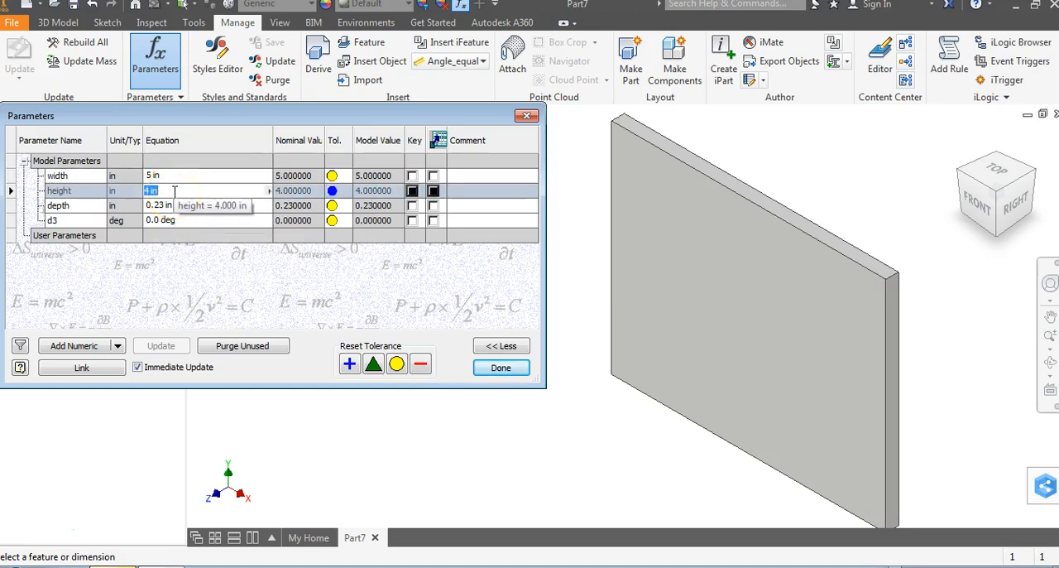
pyautogui.write('10 in')
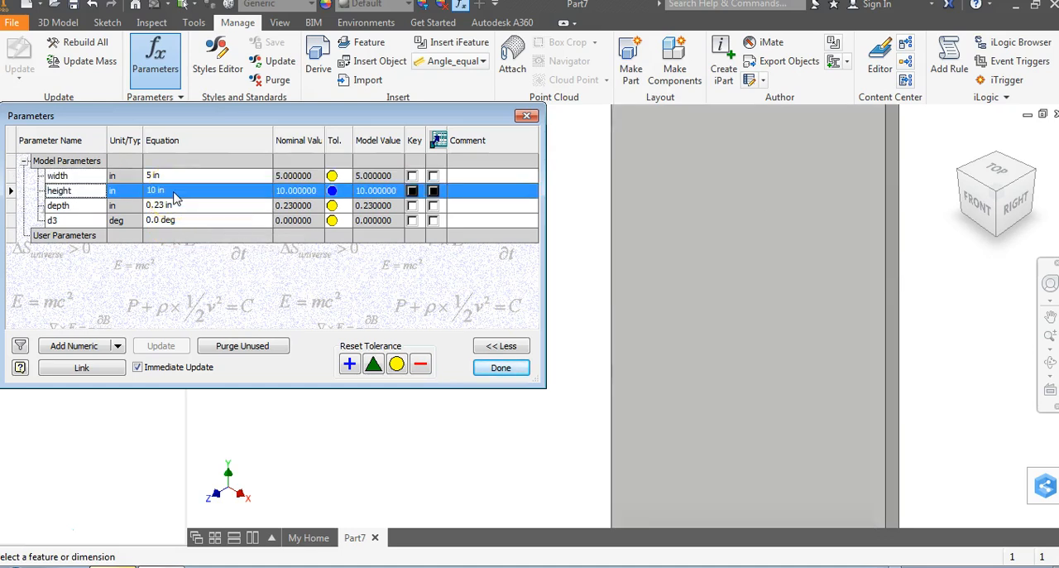
pyautogui.moveTo(162, 121)
pyautogui.write('4')
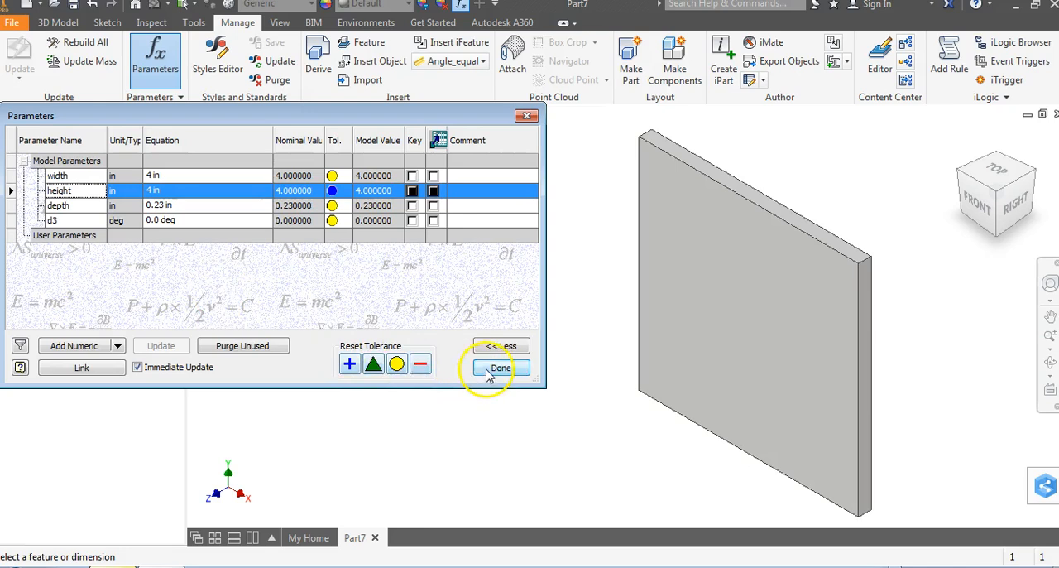
pyautogui.click(499, 368)
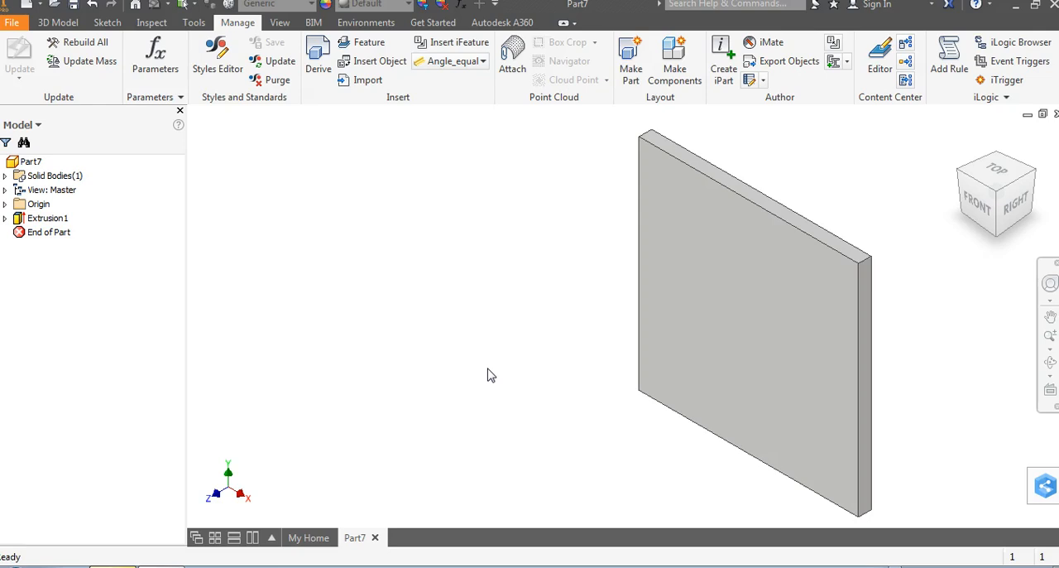
# Save the part under the name Side, confirming replacement of the existing Side.ipt
pyautogui.click(74, 8)
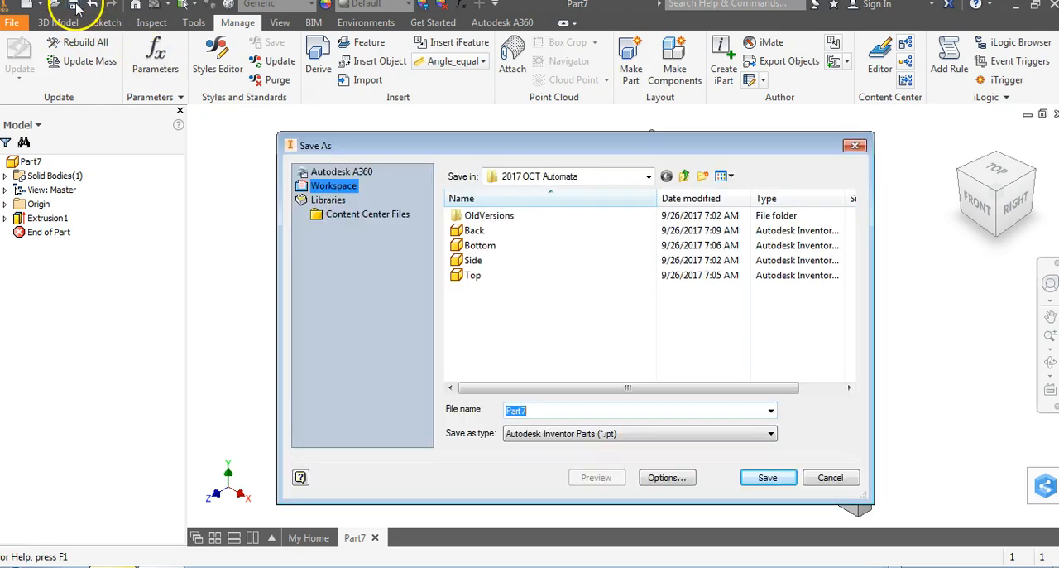
pyautogui.moveTo(335, 307)
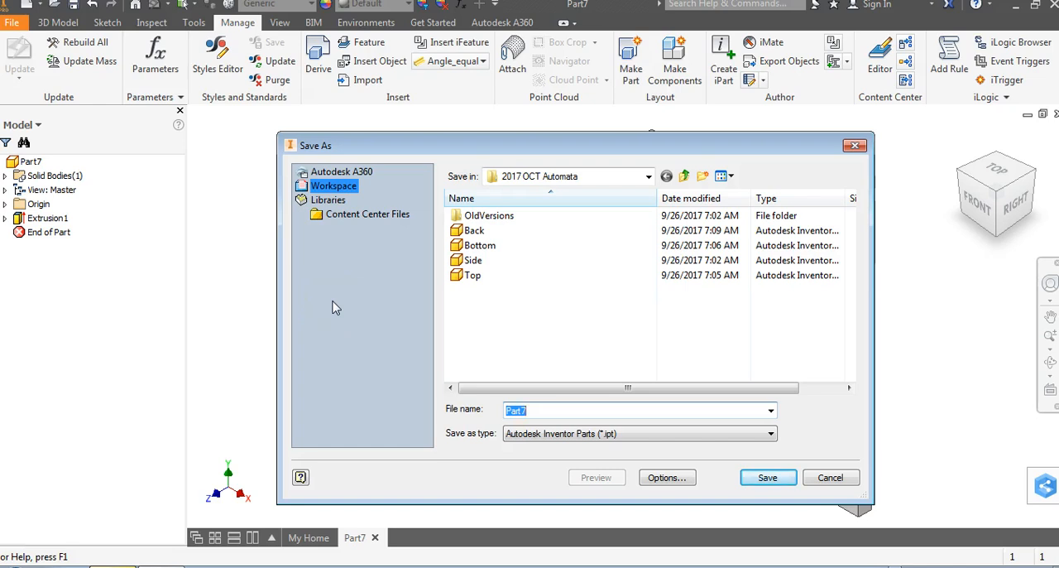
pyautogui.click(474, 260)
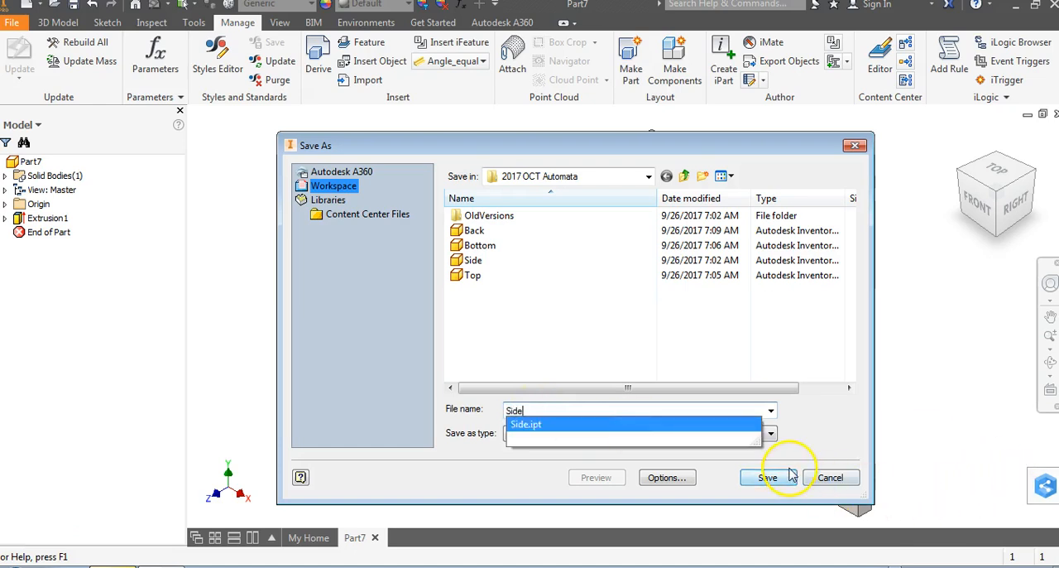
pyautogui.click(767, 477)
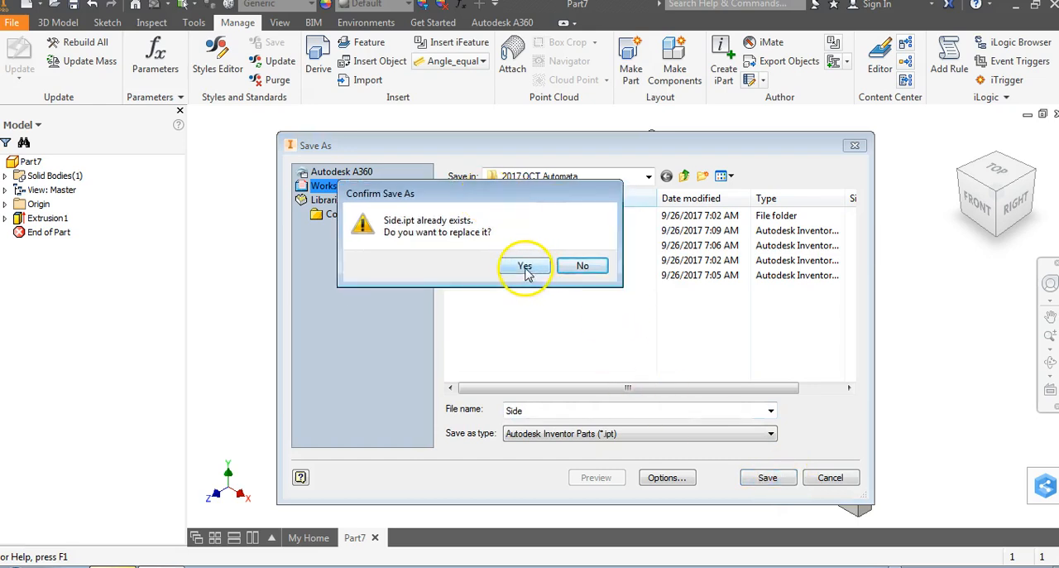
pyautogui.click(525, 265)
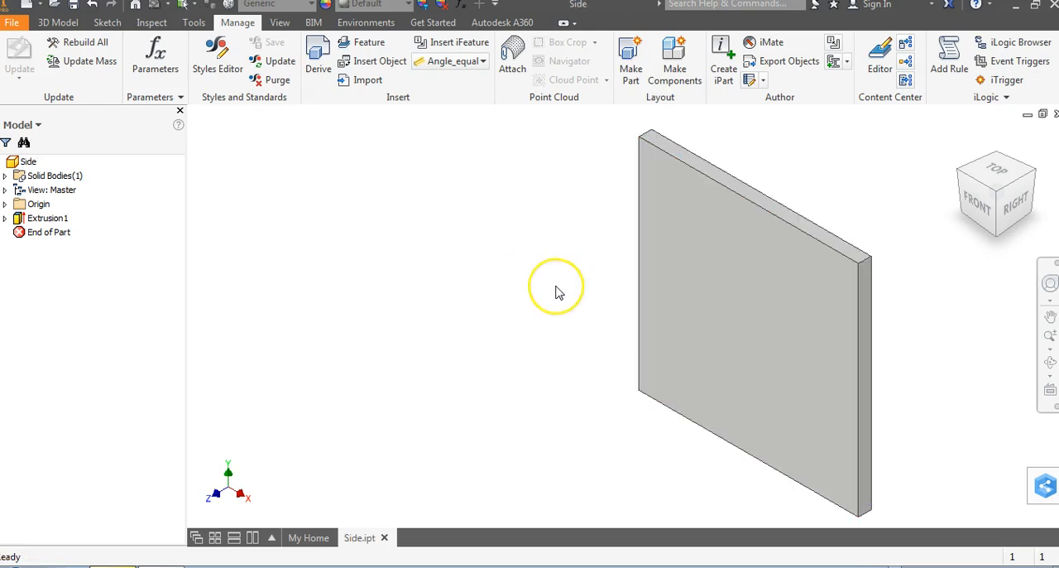
pyautogui.moveTo(559, 293)
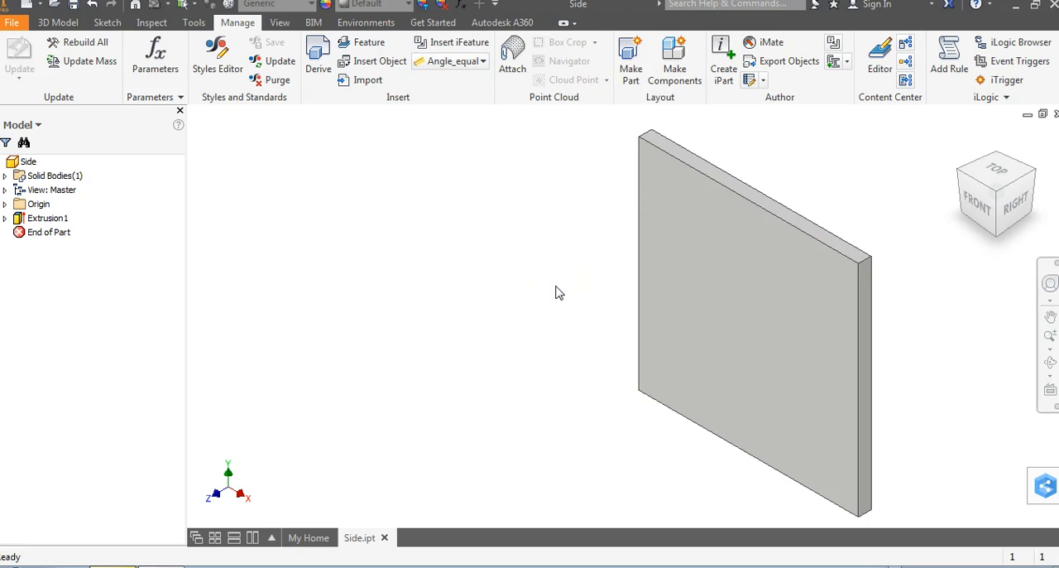